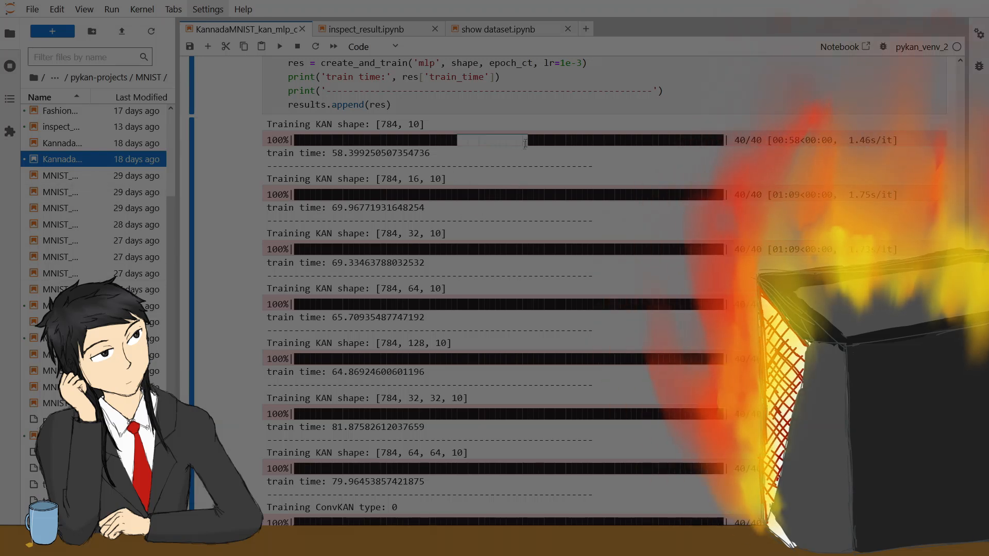
Search DuckDuckGo for 'mnist dataset download' via the suggestion from typed 'mnist d'.
scroll("down", 3)
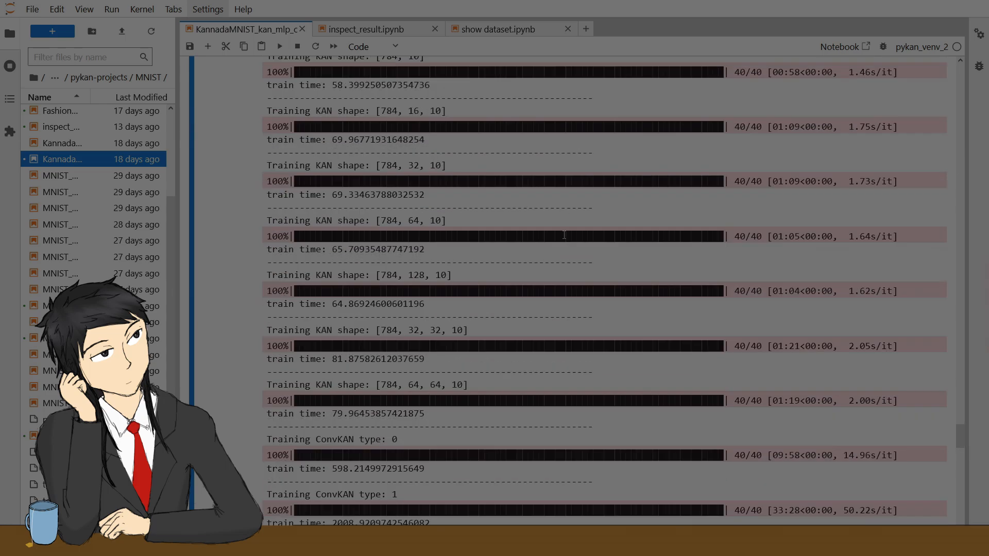
scroll("down", 3)
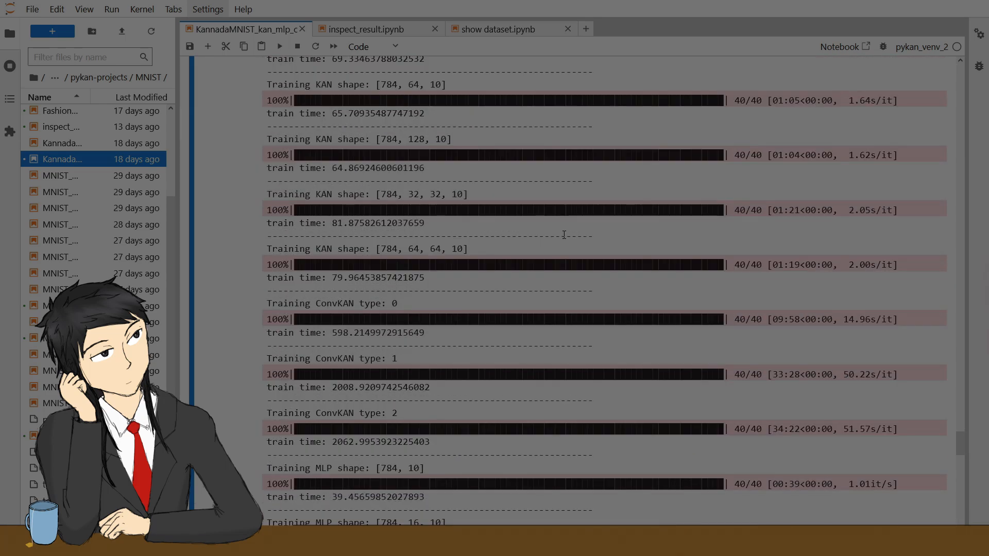
scroll("down", 3)
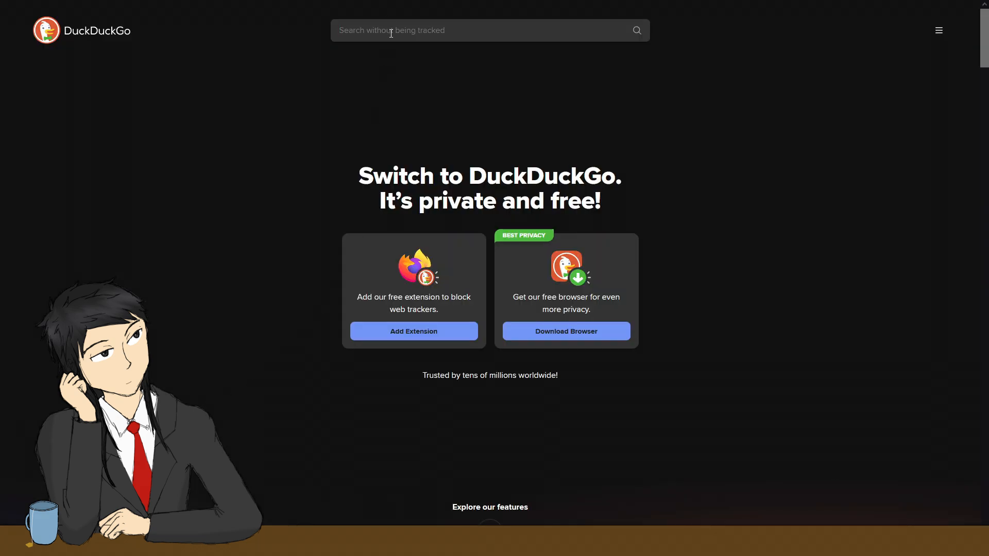
type("mnist dataset d")
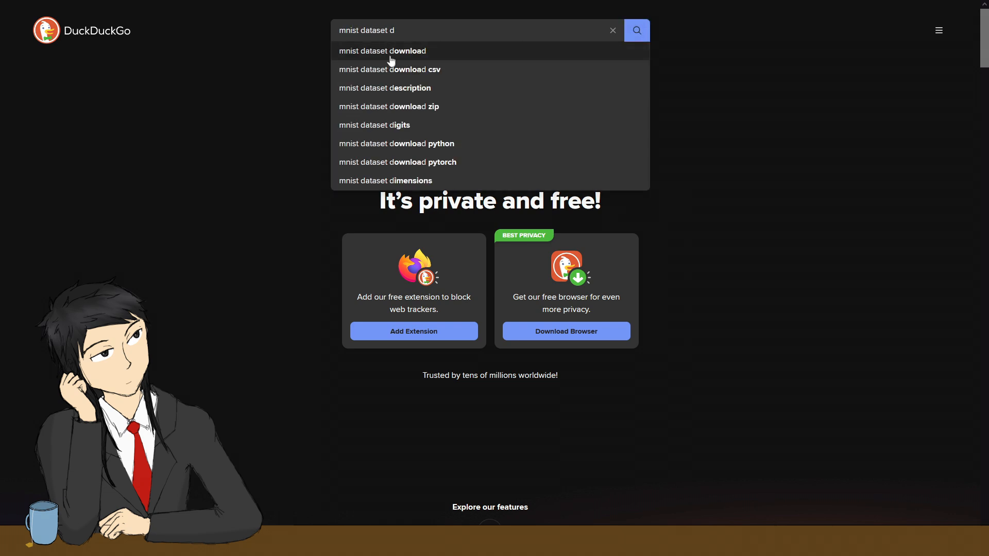
left_click(388, 51)
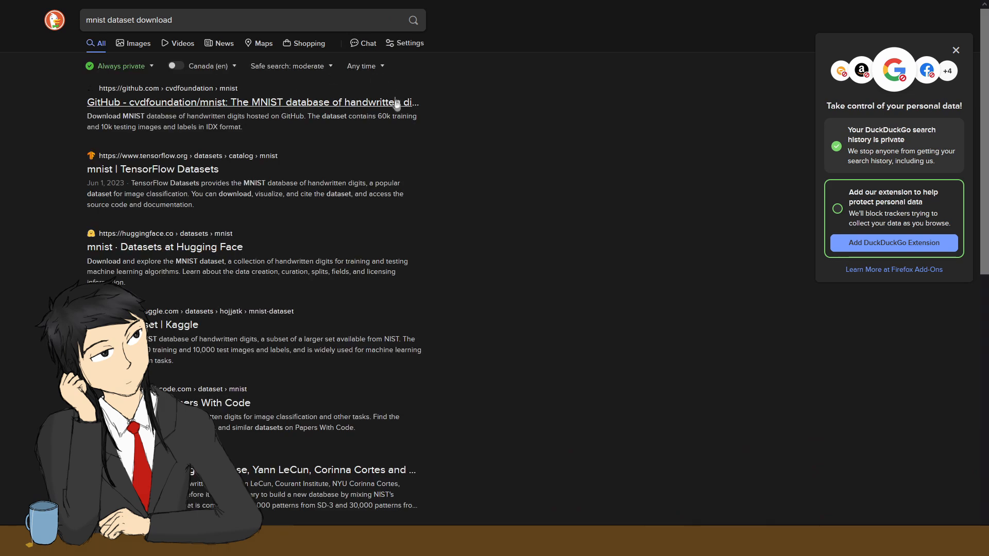
Choose the MNIST Dataset | Kaggle result from the search listing.
scroll("down", 3)
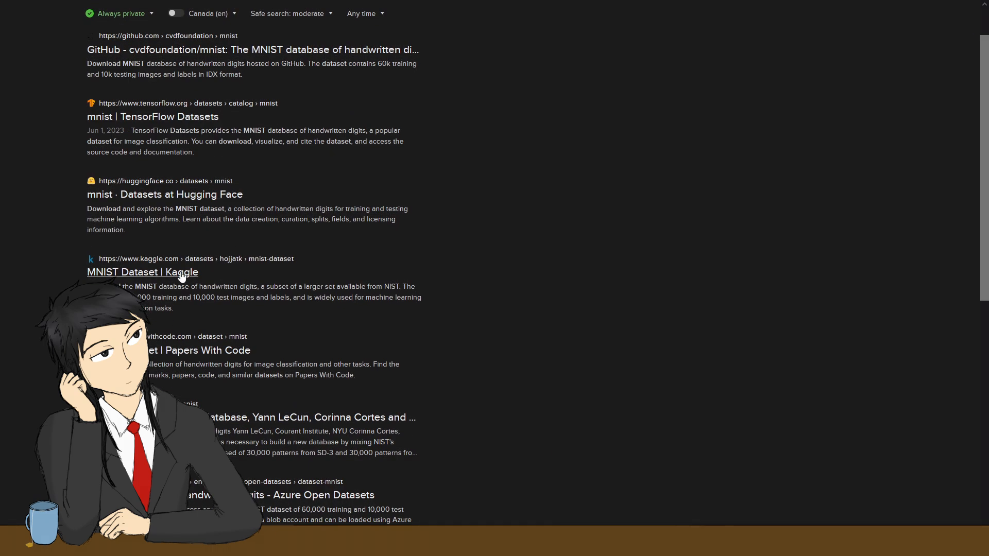
left_click(142, 272)
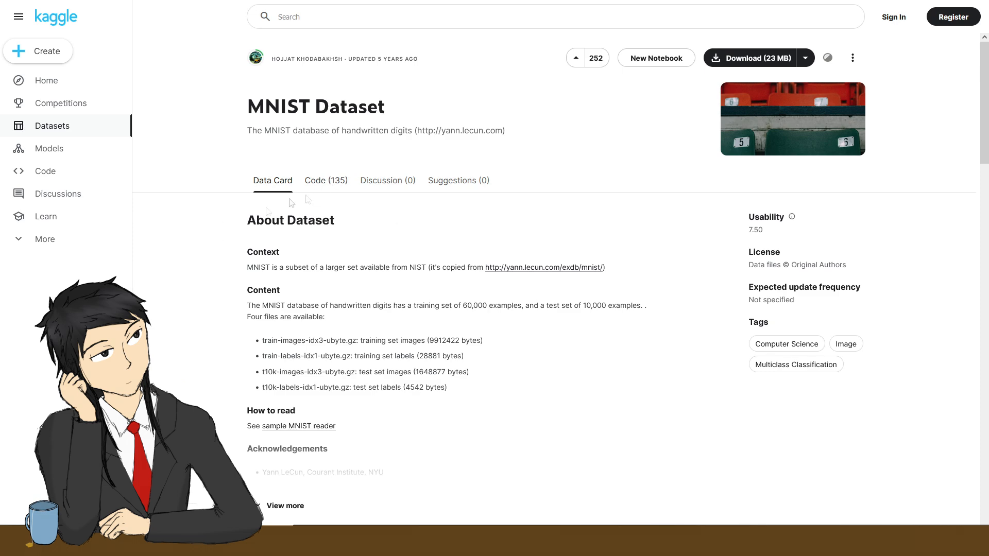
mouse_move(443, 185)
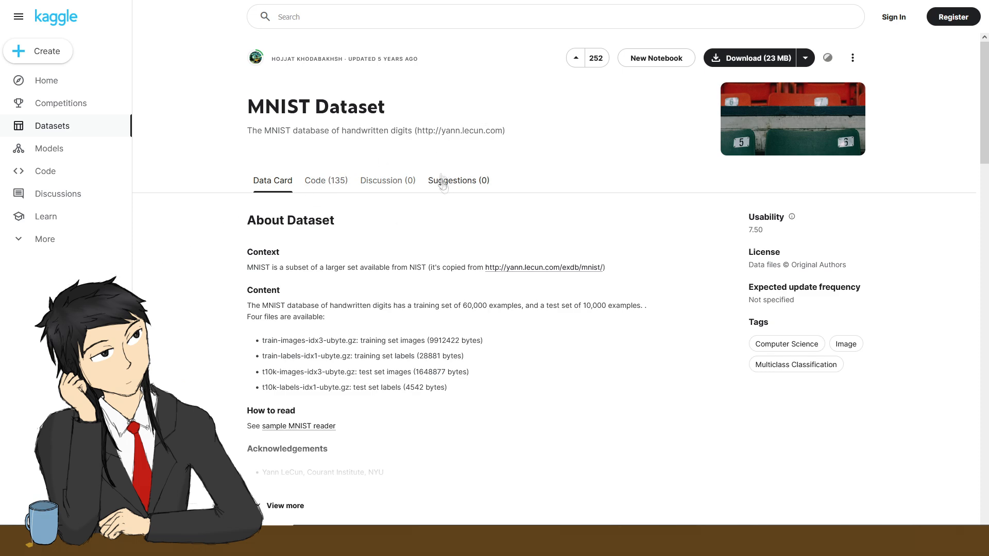
Scroll the Kaggle MNIST Dataset page to read its Data Card description.
scroll("down", 3)
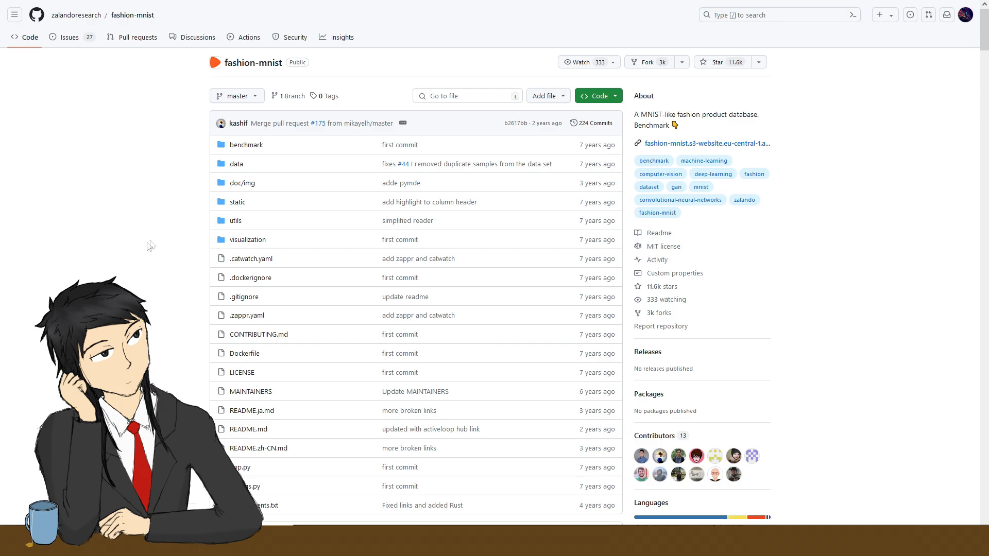
Scroll the fashion-mnist repository down to its README introduction.
scroll("down", 3)
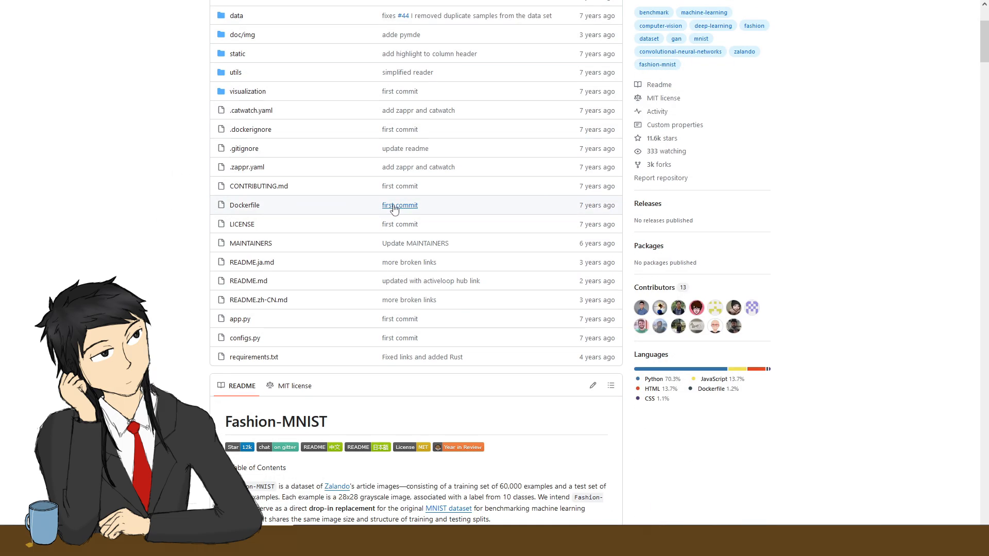
scroll("down", 3)
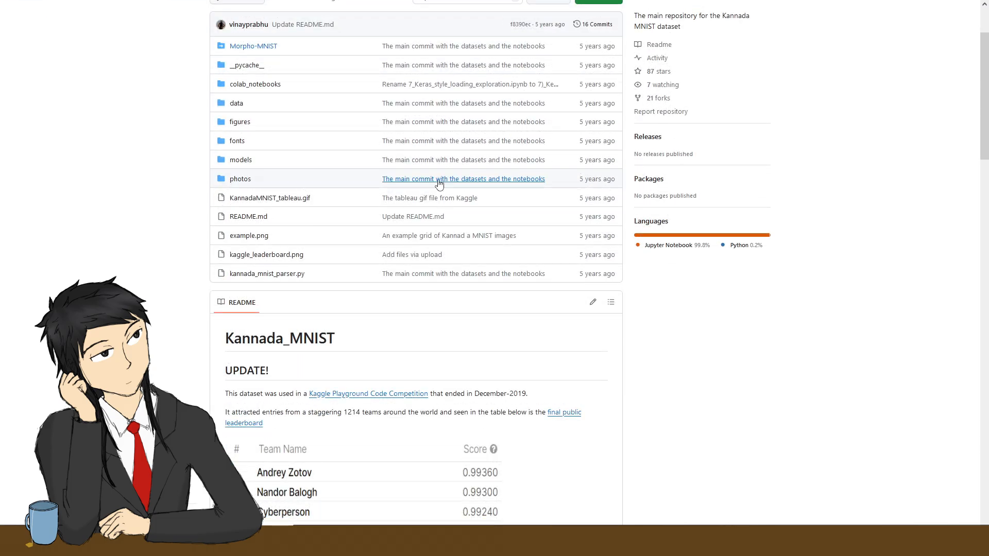
Scroll the Kannada-MNIST README to its PCA explained variance and mean pixel intensity plots.
scroll("down", 3)
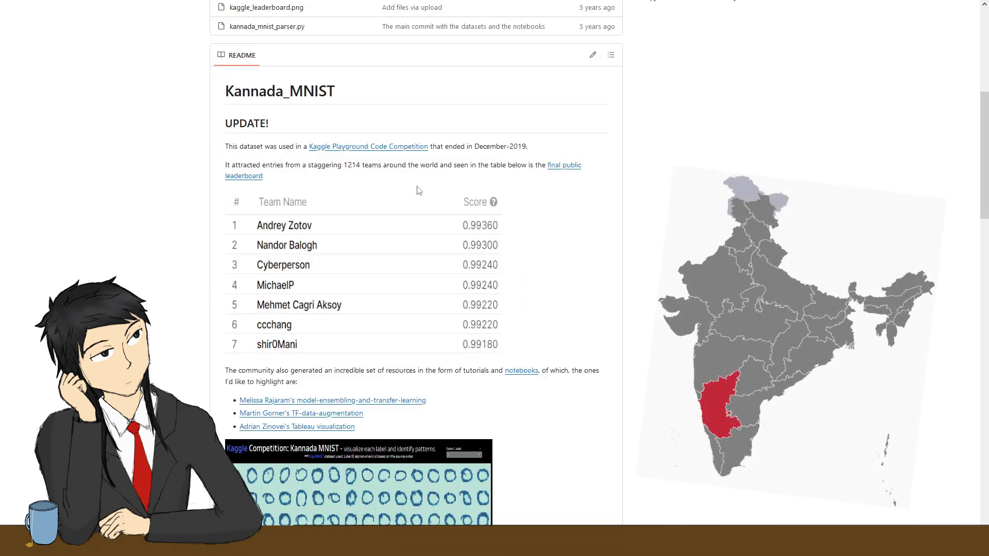
scroll("down", 3)
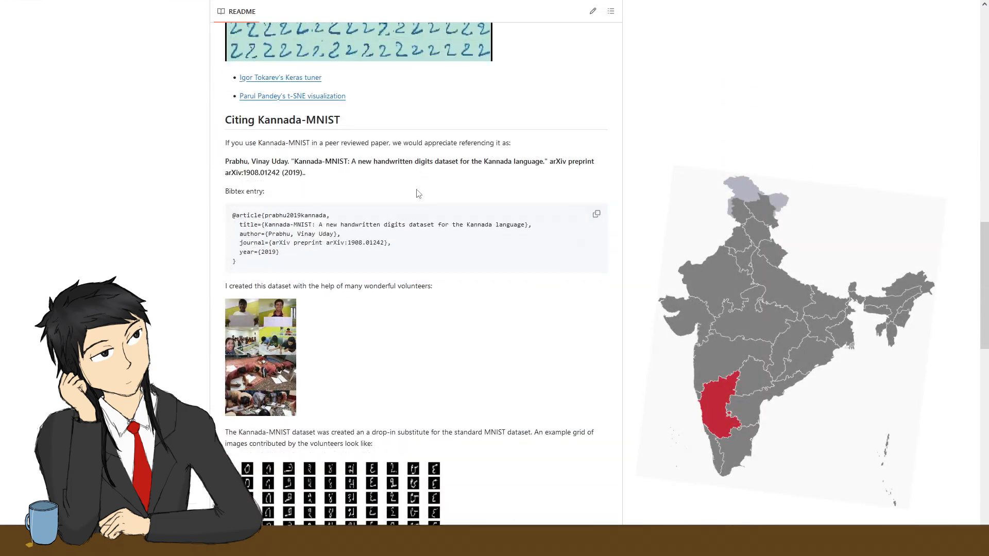
scroll("down", 3)
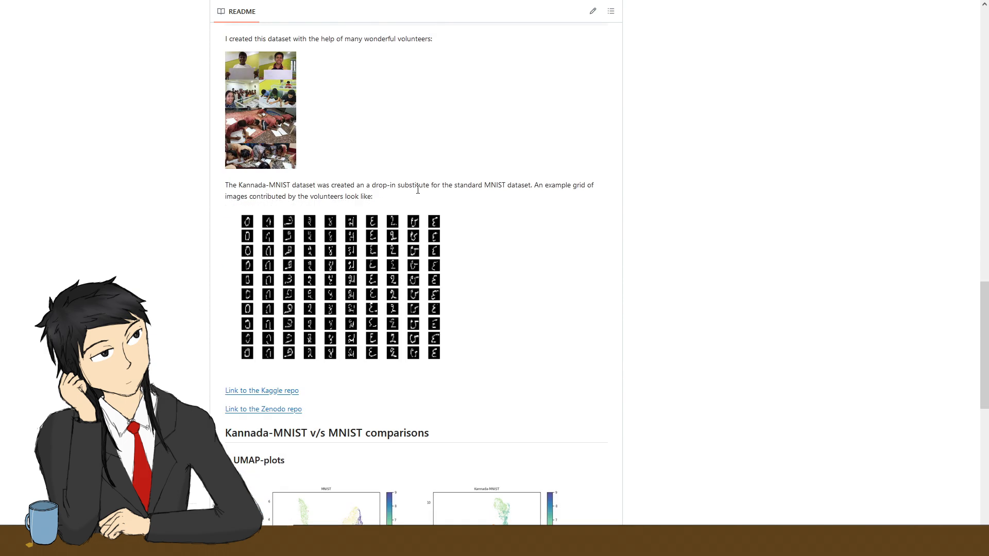
scroll("down", 3)
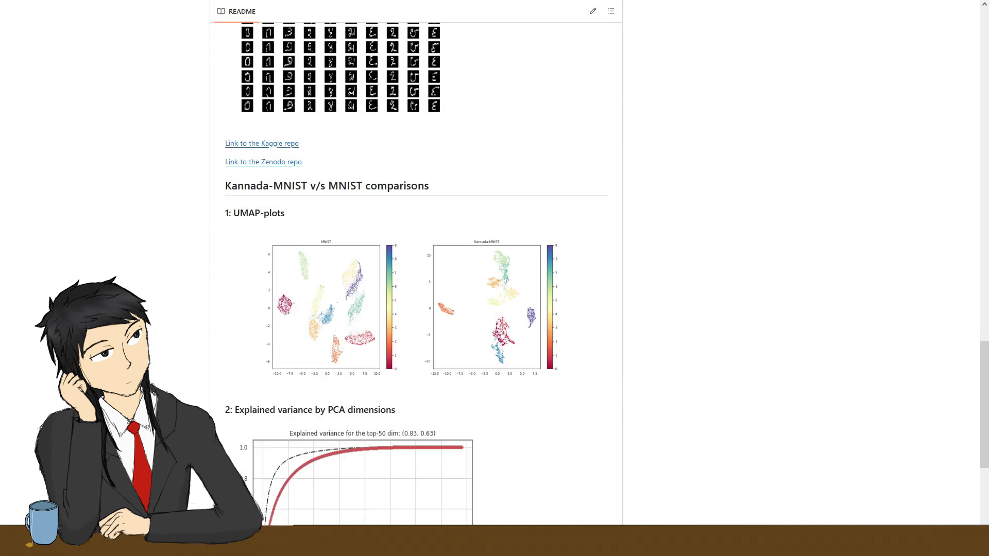
scroll("down", 3)
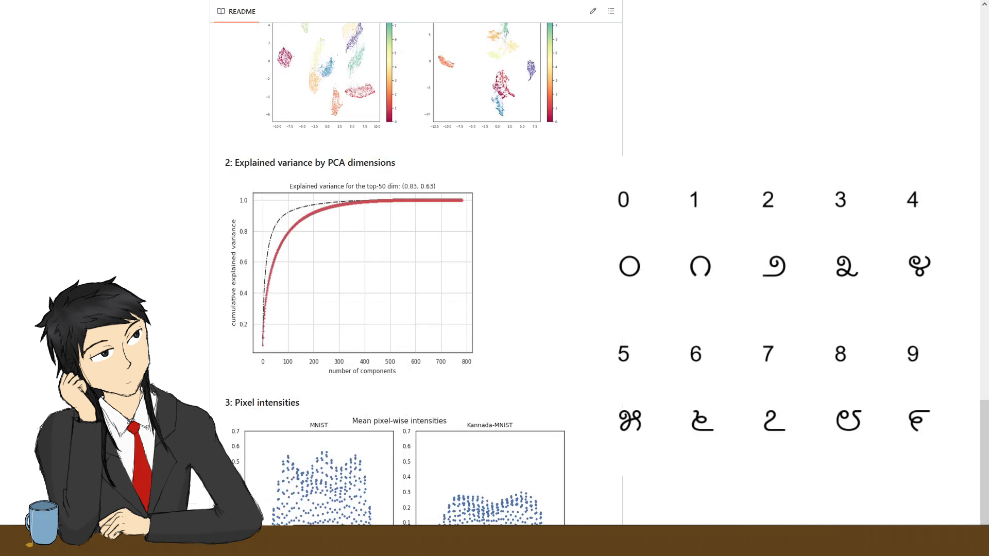
scroll("down", 3)
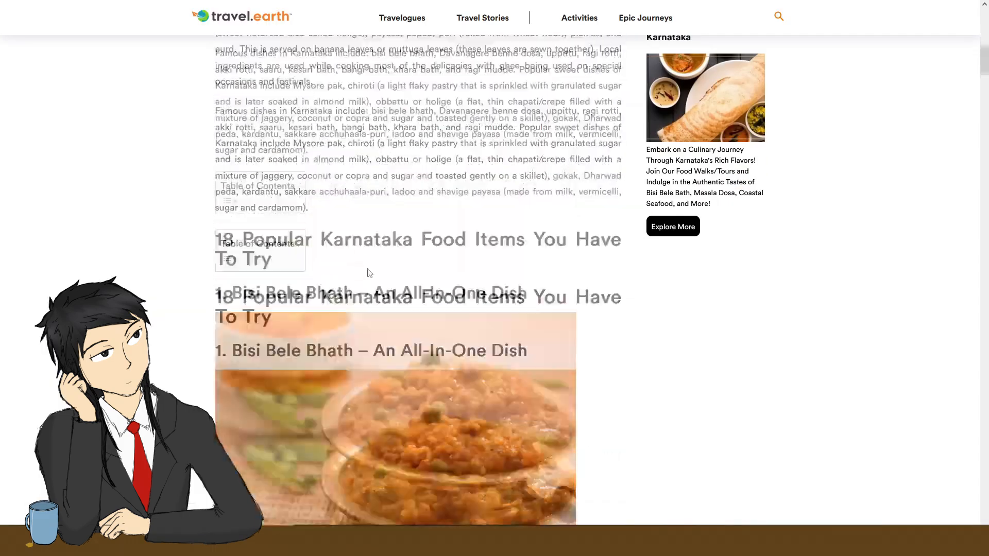
Scroll the Karnataka food article down to the Maddur Vada entry.
scroll("down", 3)
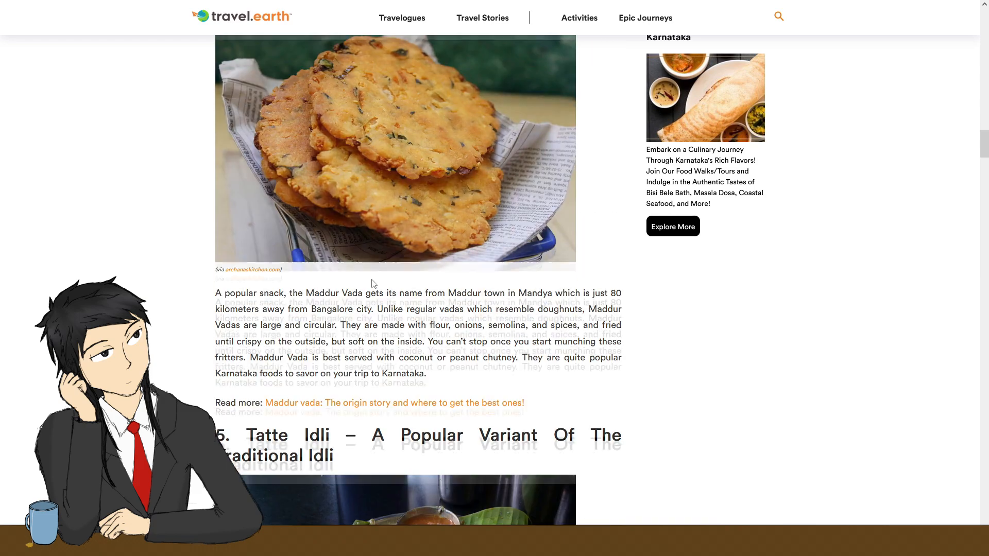
scroll("down", 3)
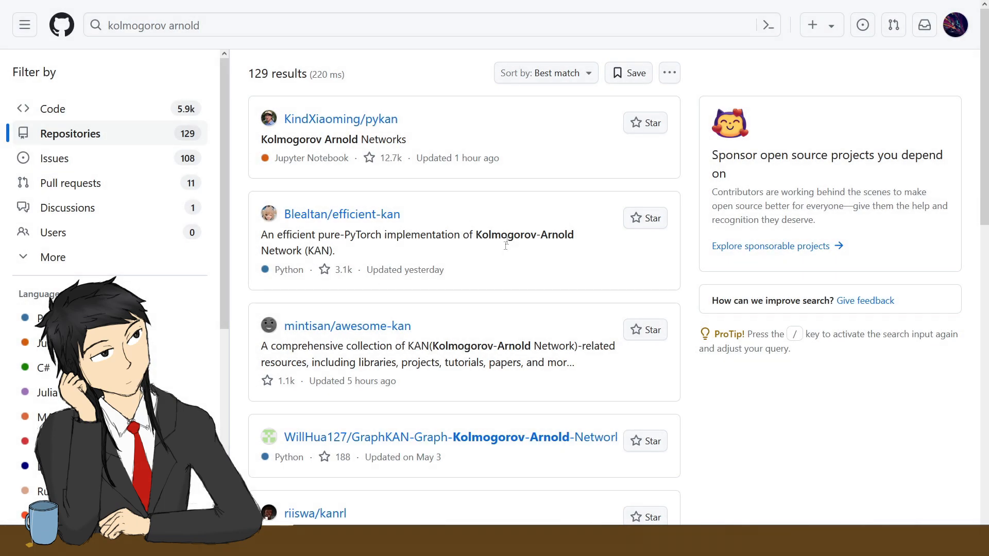
mouse_move(339, 162)
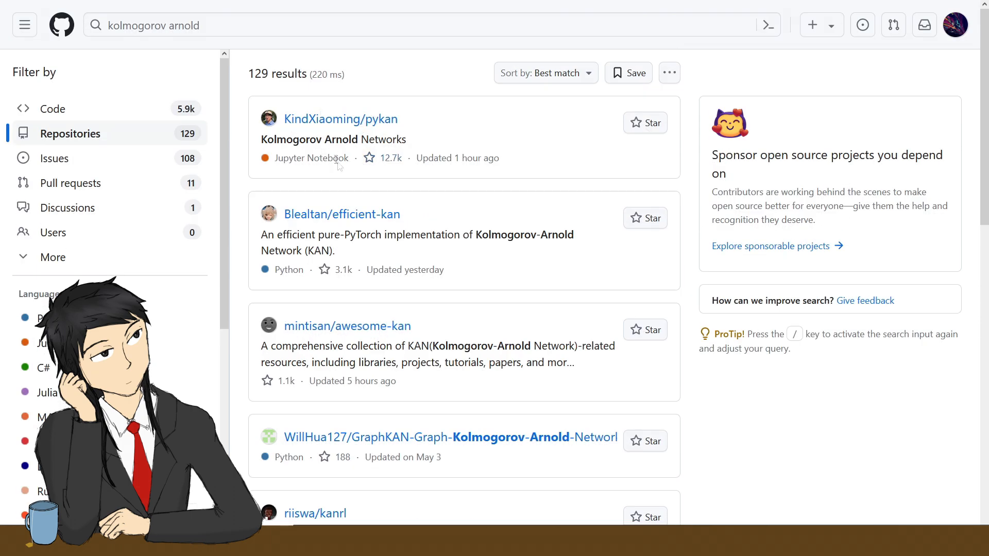
mouse_move(385, 326)
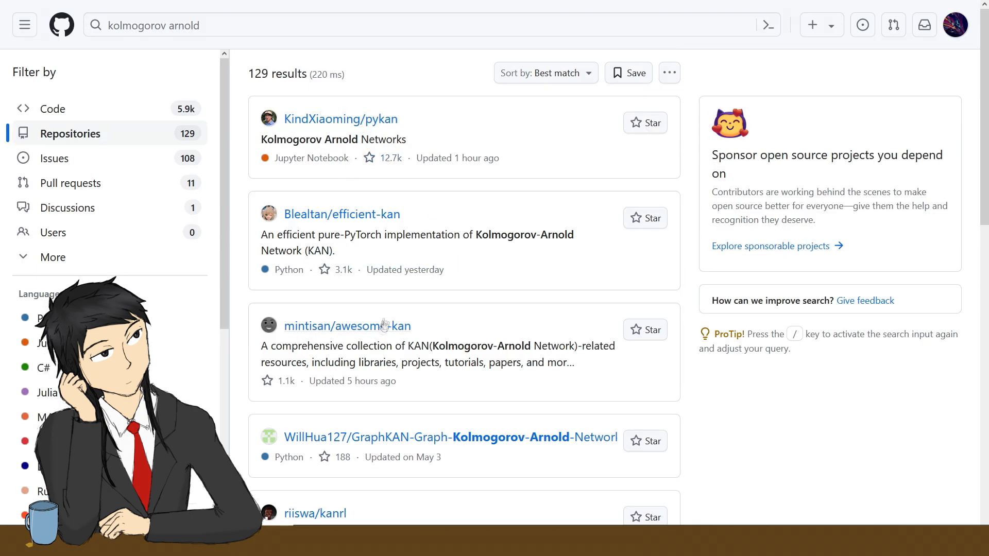
Scroll through the 129 'kolmogorov arnold' repository results, past pykan and efficient-kan.
scroll("down", 3)
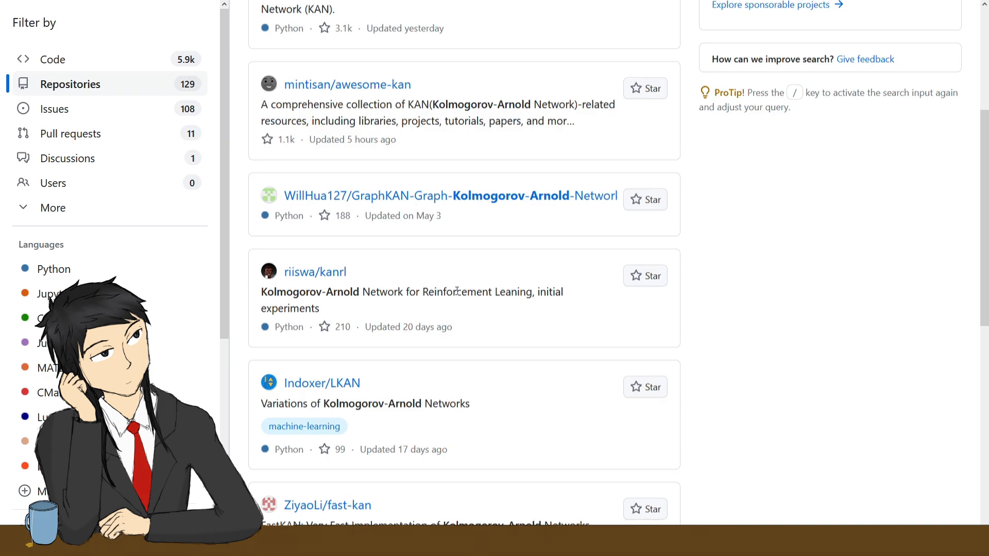
scroll("down", 3)
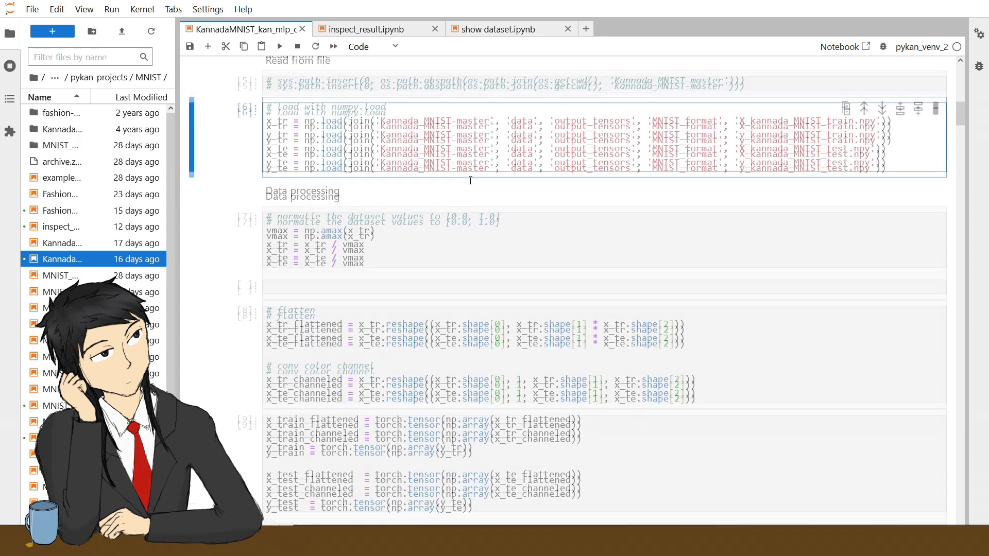
Scroll through the Kannada-MNIST notebook's normalisation, flattening and DataLoader cells.
scroll("down", 3)
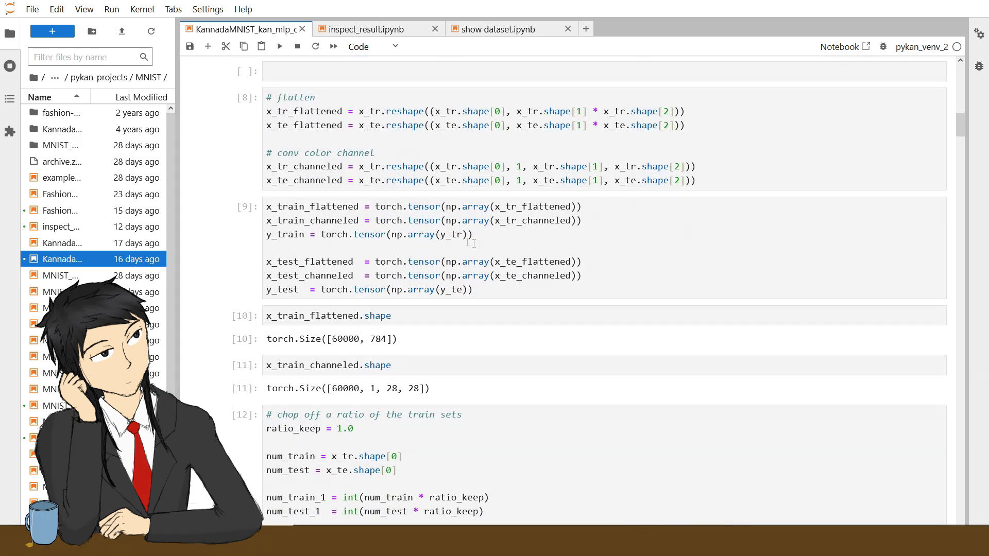
scroll("down", 3)
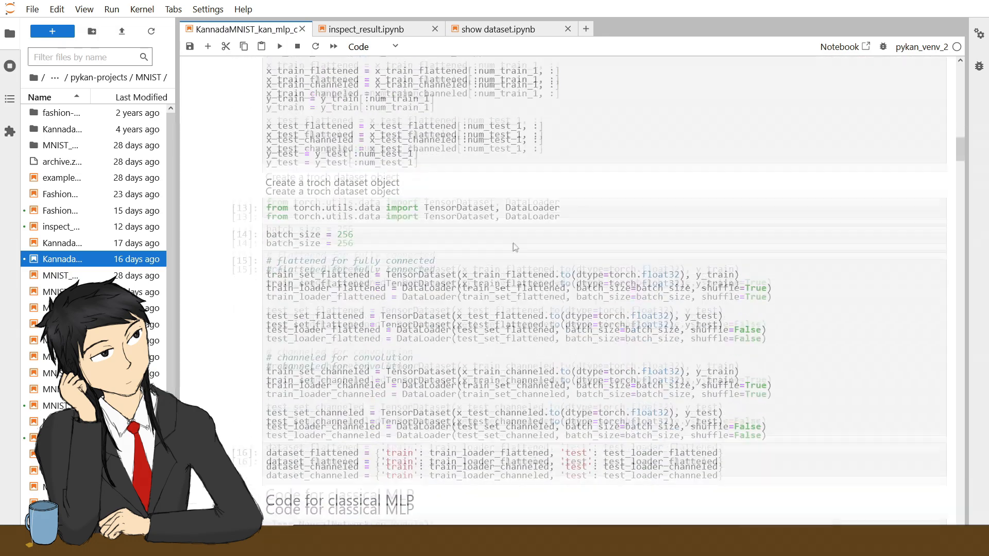
scroll("down", 3)
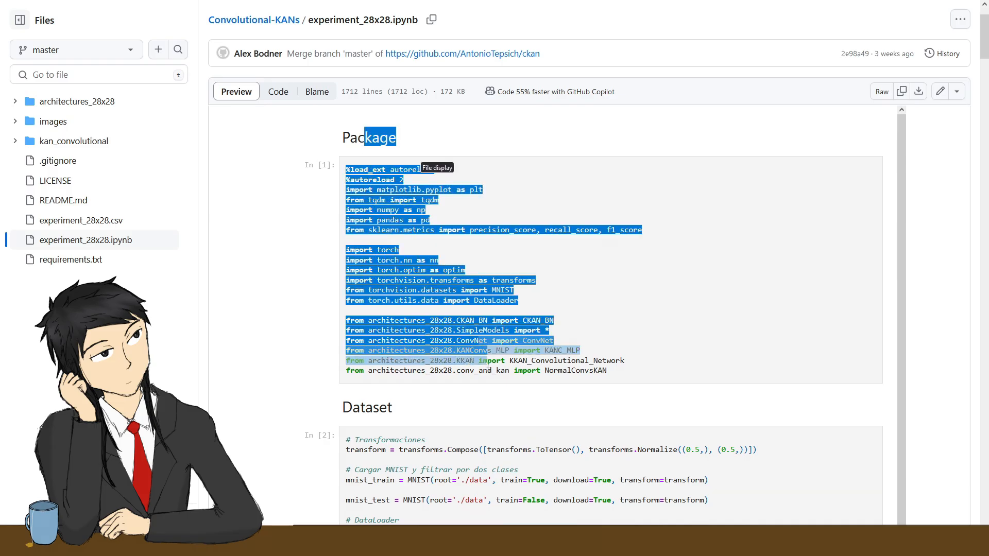
Scroll experiment_28x28.ipynb past its imports to the MNIST dataset loading cells.
scroll("down", 3)
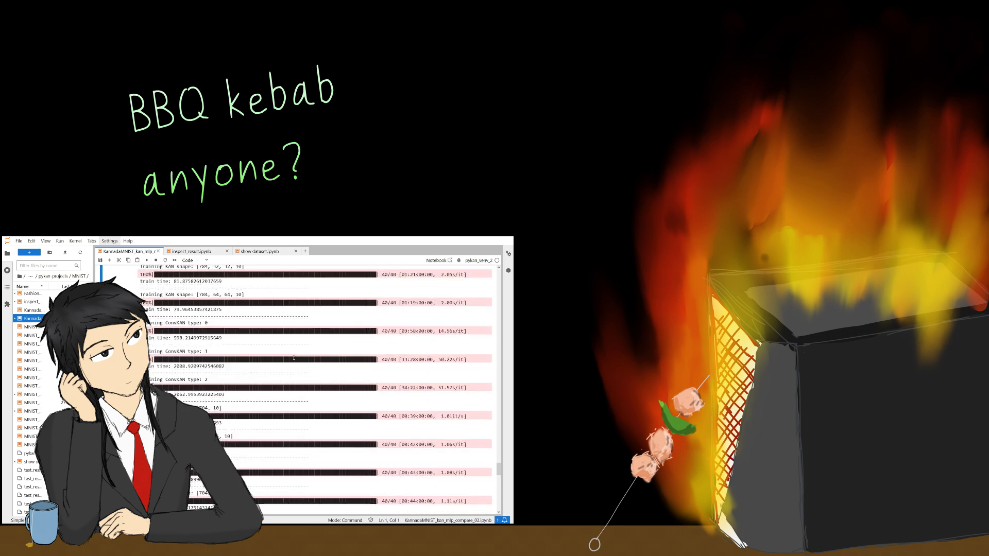
Scroll the training output to the KAN, ConvKAN and MLP train times.
scroll("down", 3)
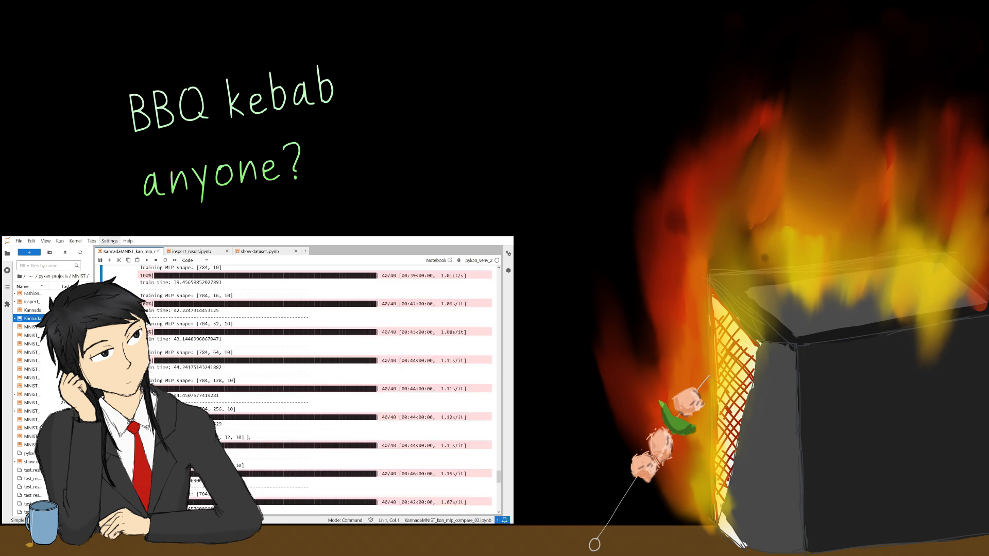
scroll("down", 3)
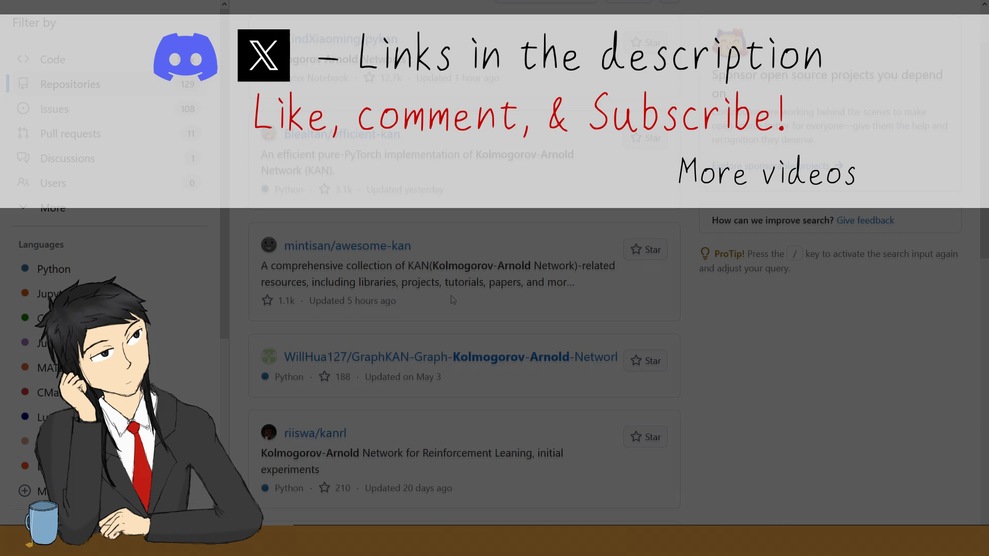
Scroll the repository results further to fast-kan, ChebyKAN and kan-gpt.
scroll("down", 3)
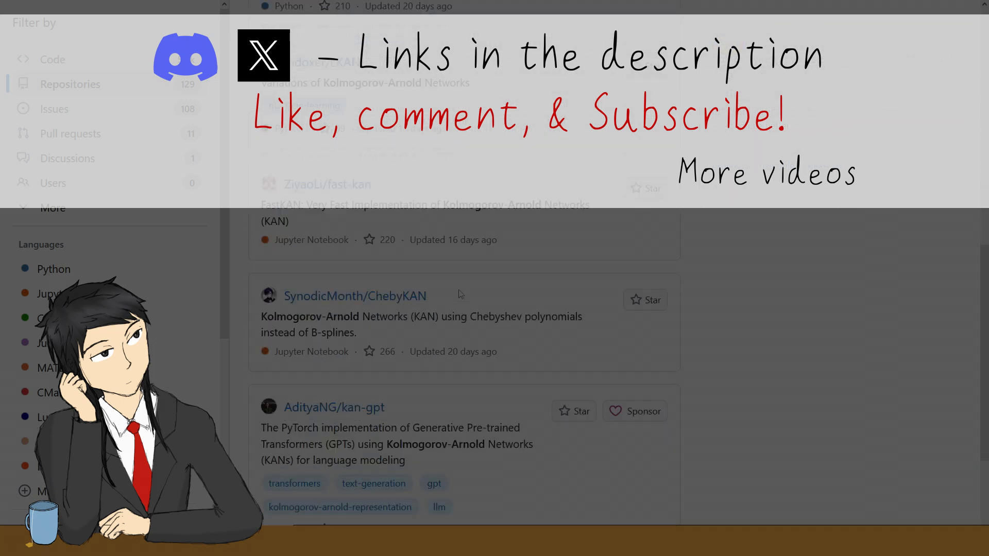